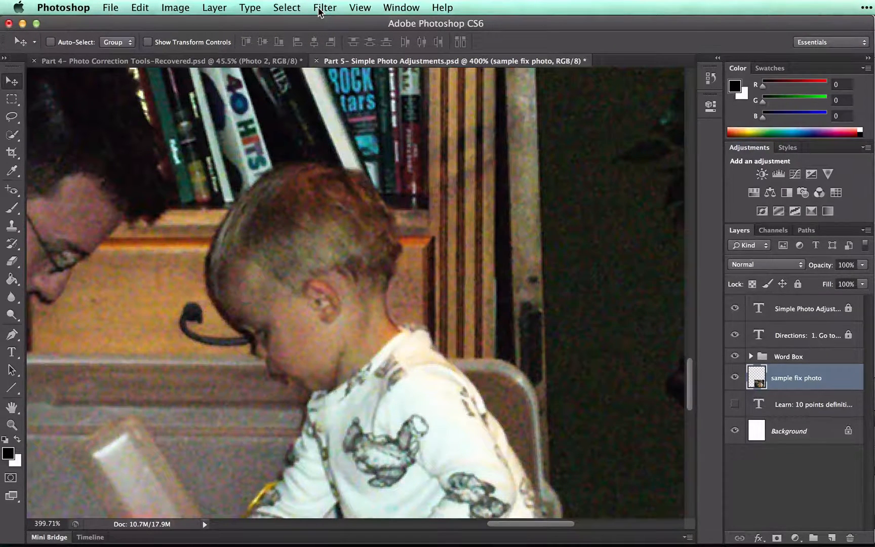
- Reveal the Filter menu's noise filters for the photo of the man and toddler
{"action": "left_click", "coordinate": [324, 7]}
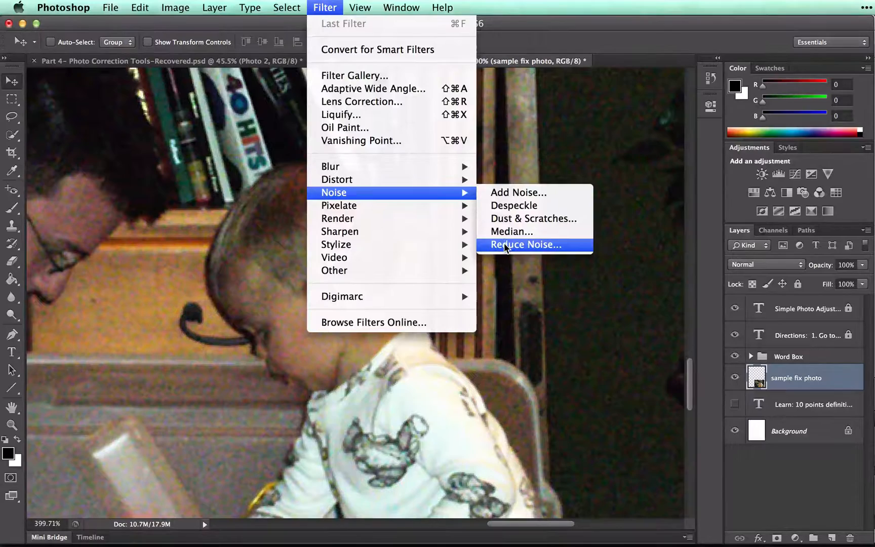
- Start Reduce Noise with the preview at 300%, panned onto the man and toddler
{"action": "left_click", "coordinate": [524, 244]}
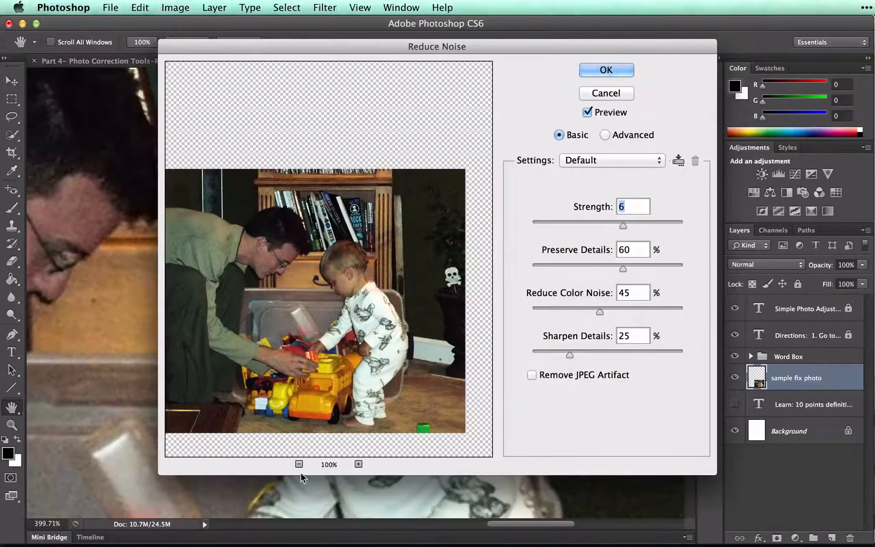
{"action": "left_click", "coordinate": [299, 464]}
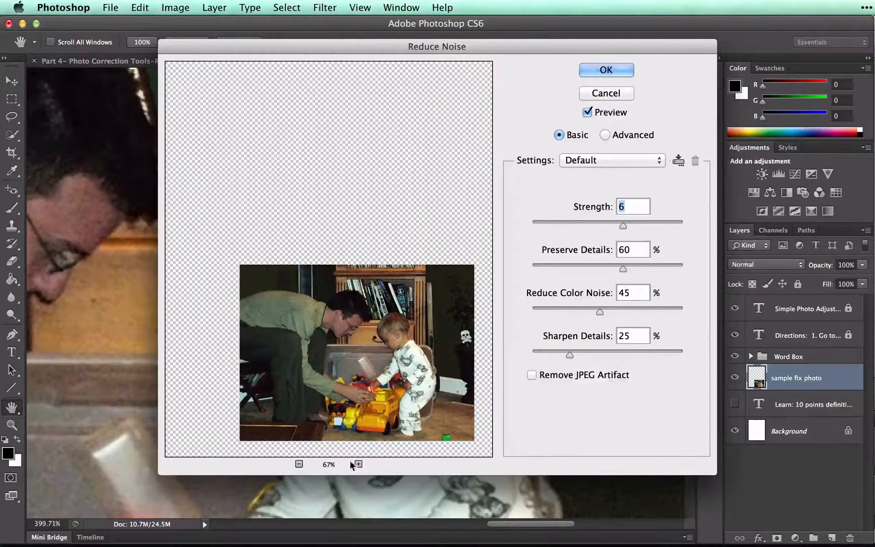
{"action": "left_click", "coordinate": [357, 464]}
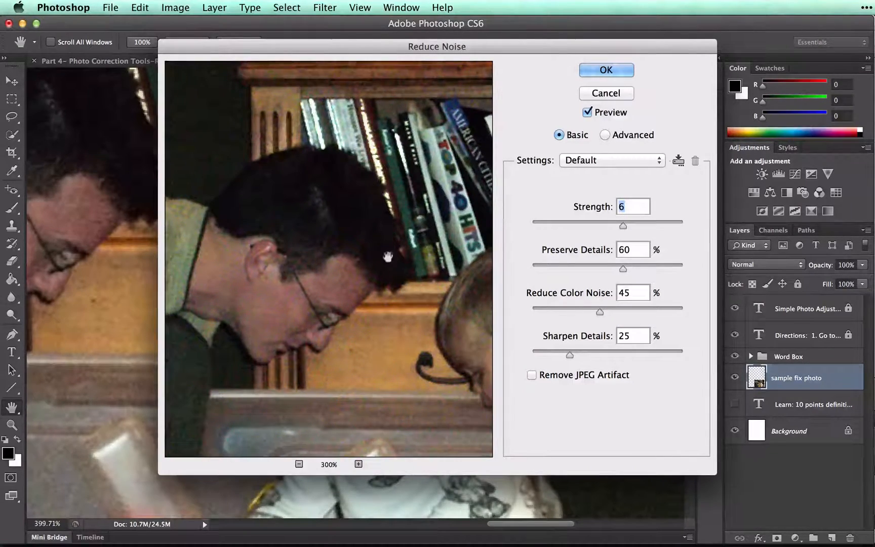
{"action": "left_click_drag", "start_coordinate": [387, 256], "coordinate": [394, 450]}
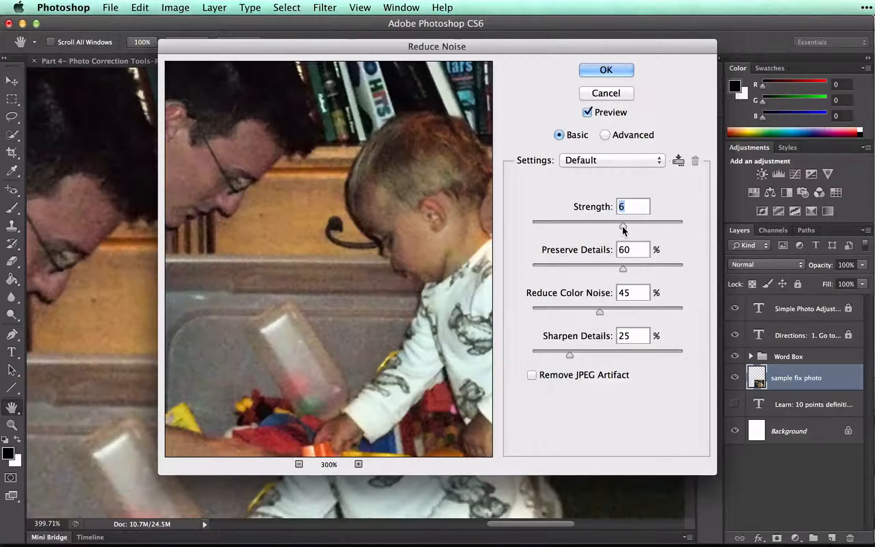
- Set Strength 10, Preserve Details 0, Sharpen Details 0, checking the result on the man's face
{"action": "left_click_drag", "start_coordinate": [622, 225], "coordinate": [683, 225]}
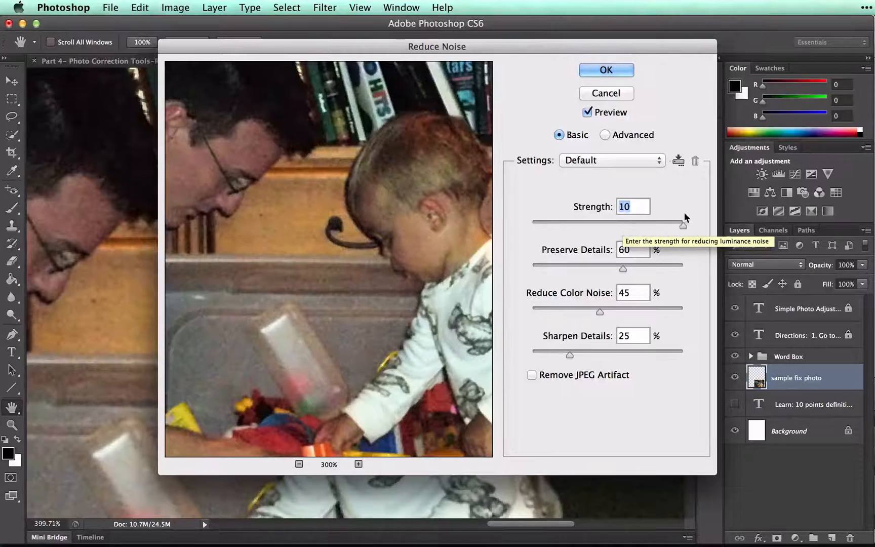
{"action": "mouse_move", "coordinate": [622, 274]}
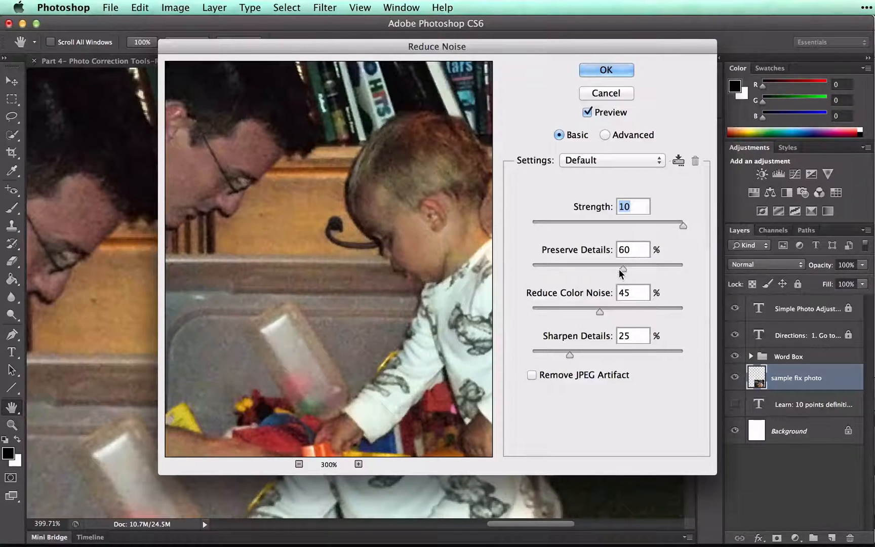
{"action": "left_click_drag", "start_coordinate": [622, 264], "coordinate": [531, 265]}
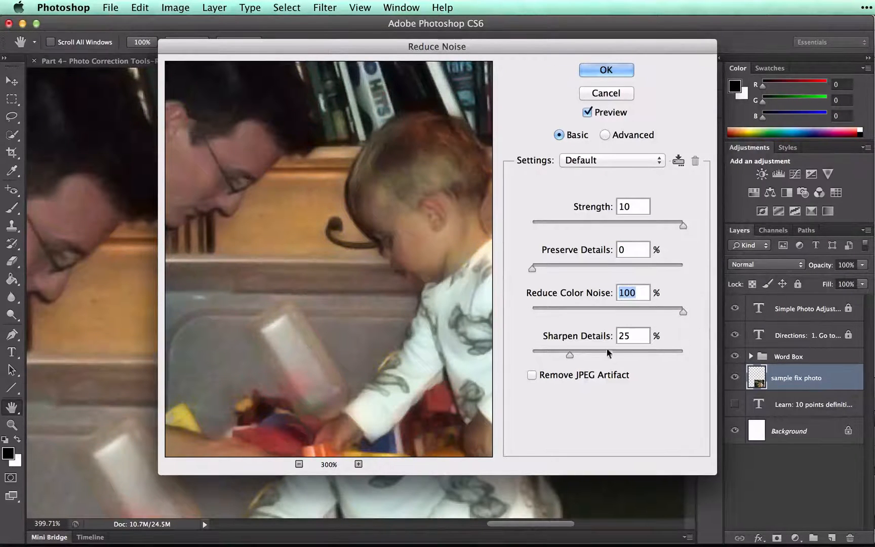
{"action": "left_click_drag", "start_coordinate": [570, 354], "coordinate": [531, 354]}
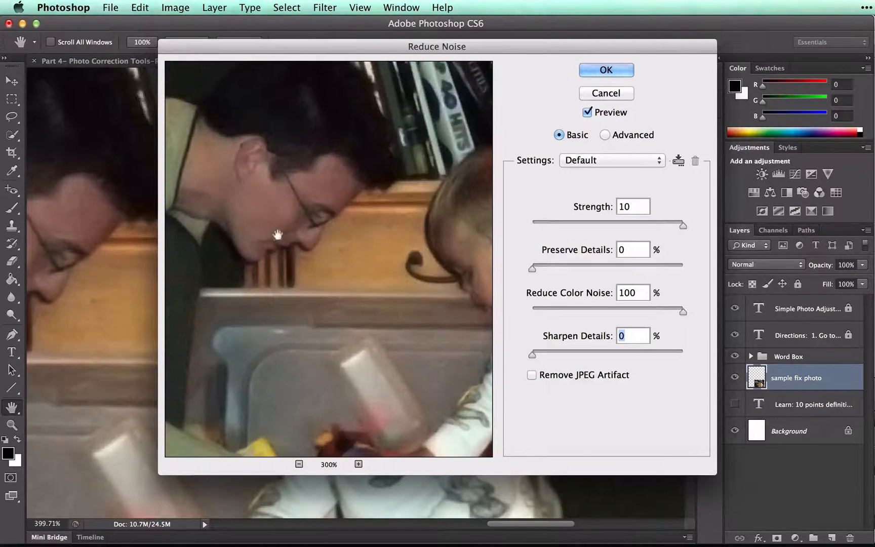
{"action": "left_click_drag", "start_coordinate": [277, 233], "coordinate": [288, 201]}
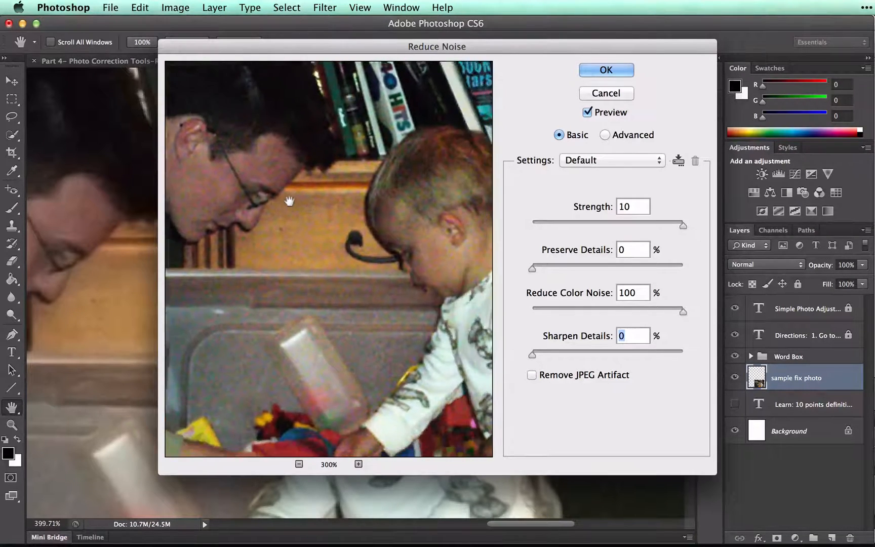
{"action": "left_click_drag", "start_coordinate": [288, 200], "coordinate": [403, 218]}
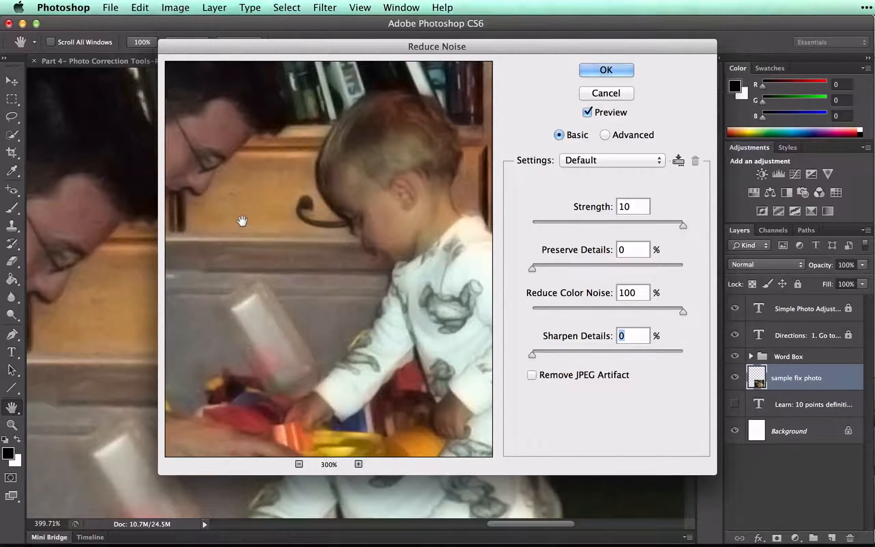
- Apply Reduce Noise at Strength 8, Preserve Details 35%, Color Noise 79%, Sharpen Details 6%
{"action": "left_click_drag", "start_coordinate": [682, 223], "coordinate": [664, 223]}
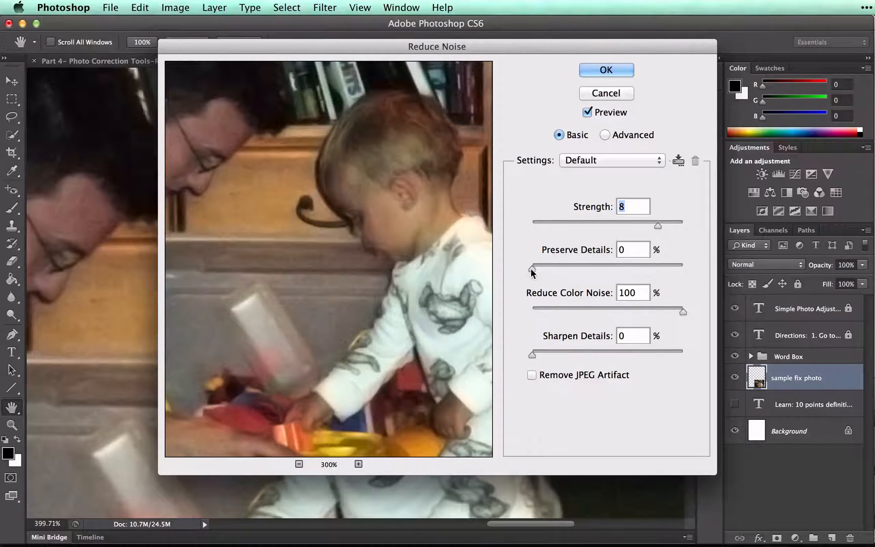
{"action": "left_click_drag", "start_coordinate": [532, 265], "coordinate": [586, 264]}
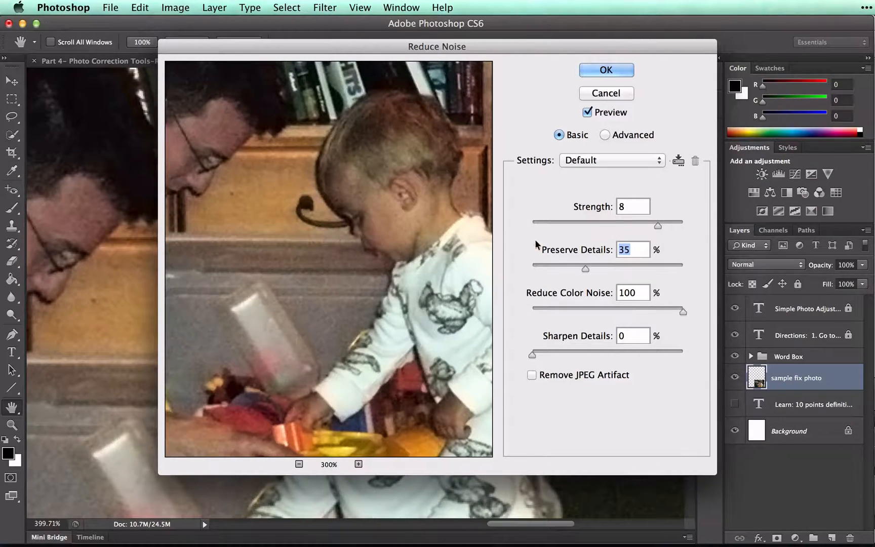
{"action": "left_click_drag", "start_coordinate": [683, 311], "coordinate": [675, 311]}
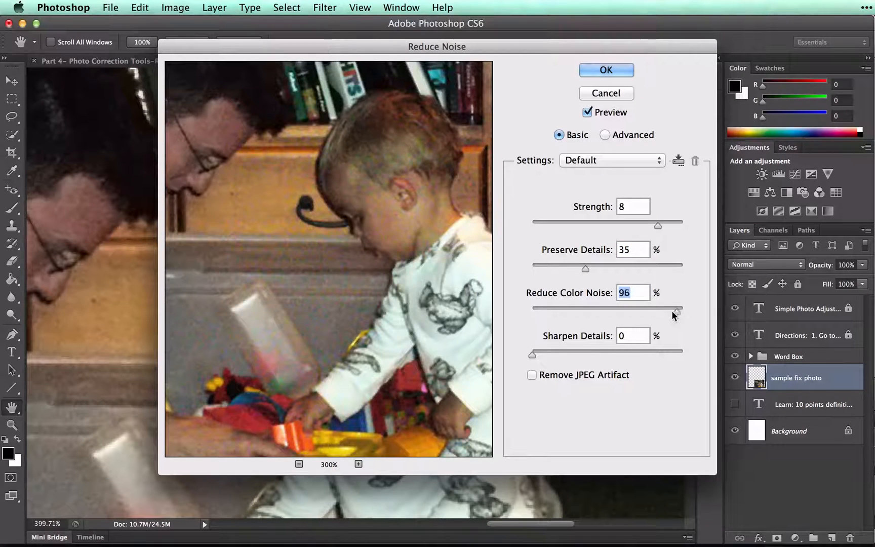
{"action": "left_click_drag", "start_coordinate": [675, 308], "coordinate": [658, 313]}
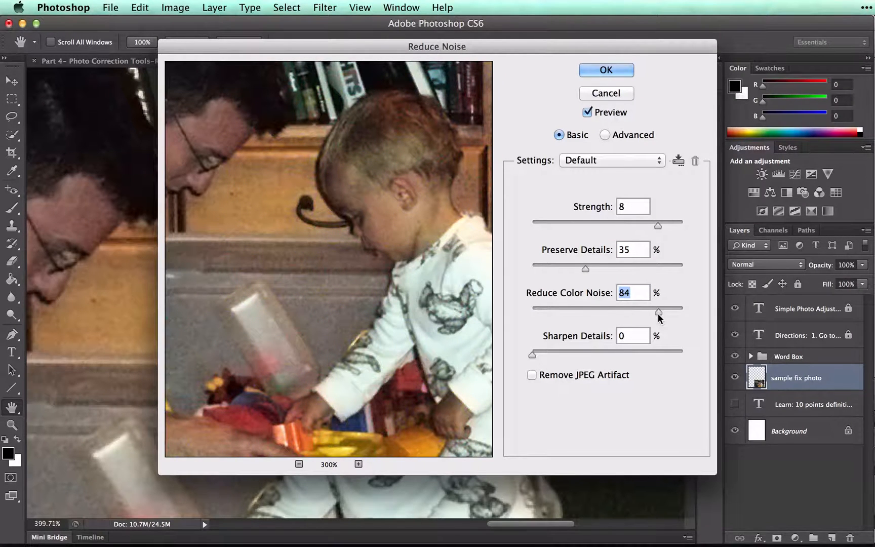
{"action": "left_click_drag", "start_coordinate": [657, 313], "coordinate": [652, 313]}
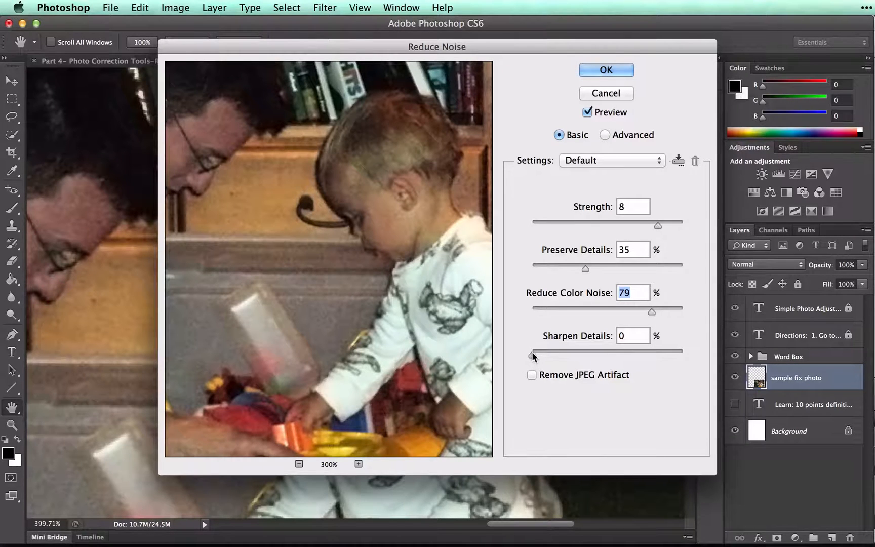
{"action": "left_click_drag", "start_coordinate": [530, 350], "coordinate": [539, 351]}
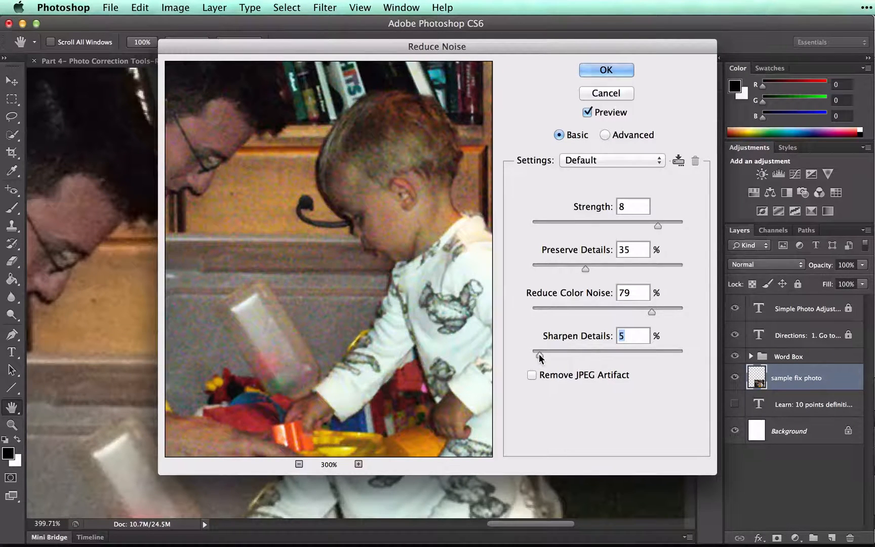
{"action": "left_click_drag", "start_coordinate": [539, 351], "coordinate": [542, 350]}
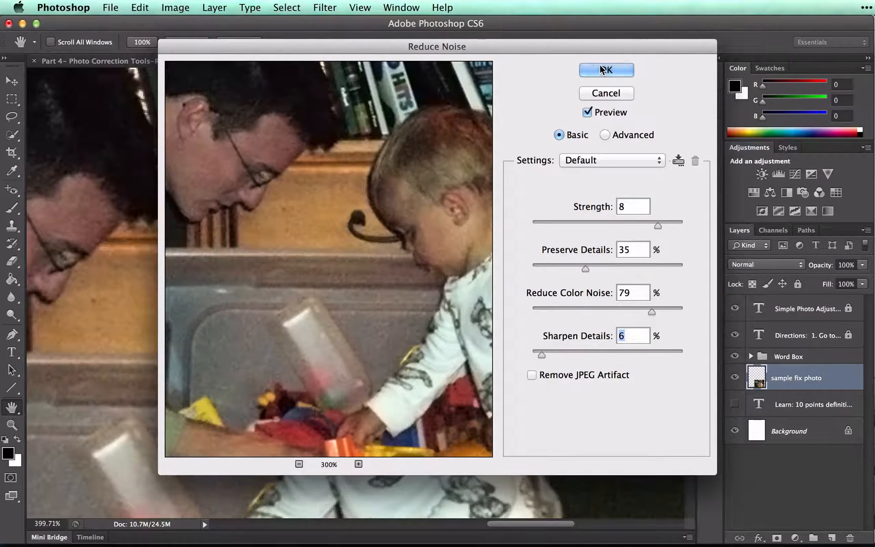
{"action": "left_click", "coordinate": [605, 70]}
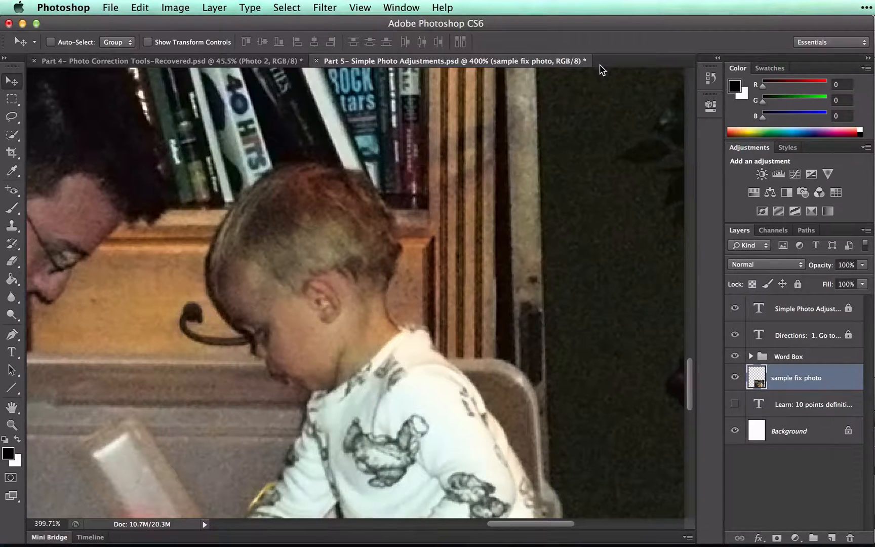